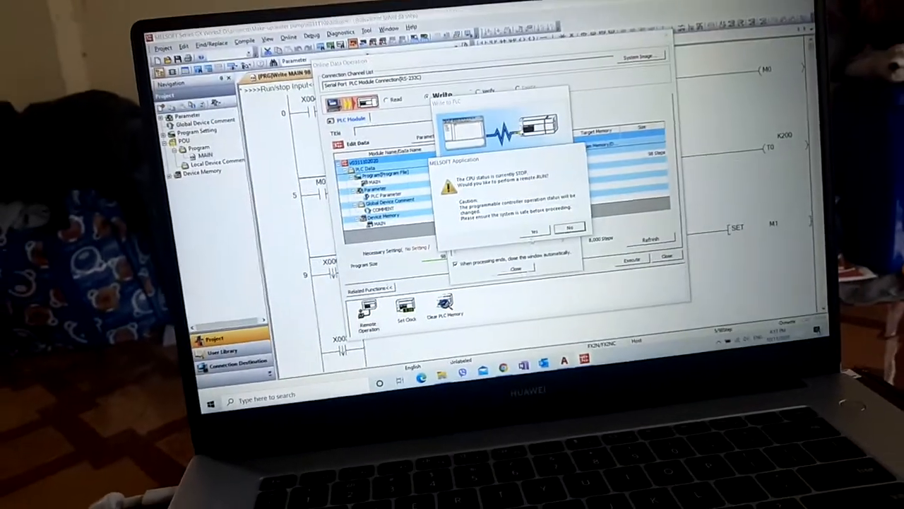
Allow remote RUN after the write, acknowledge the Completed message, and close the Online Data Operation dialog
click(534, 231)
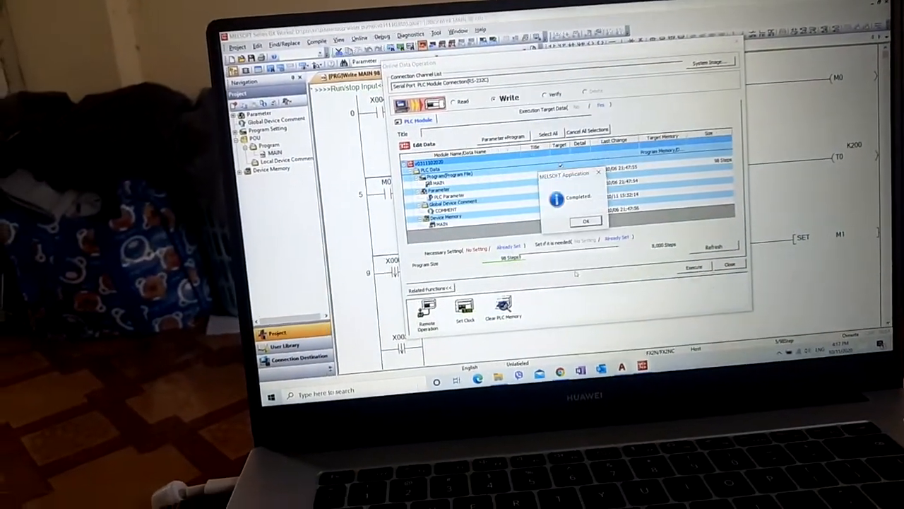
click(585, 221)
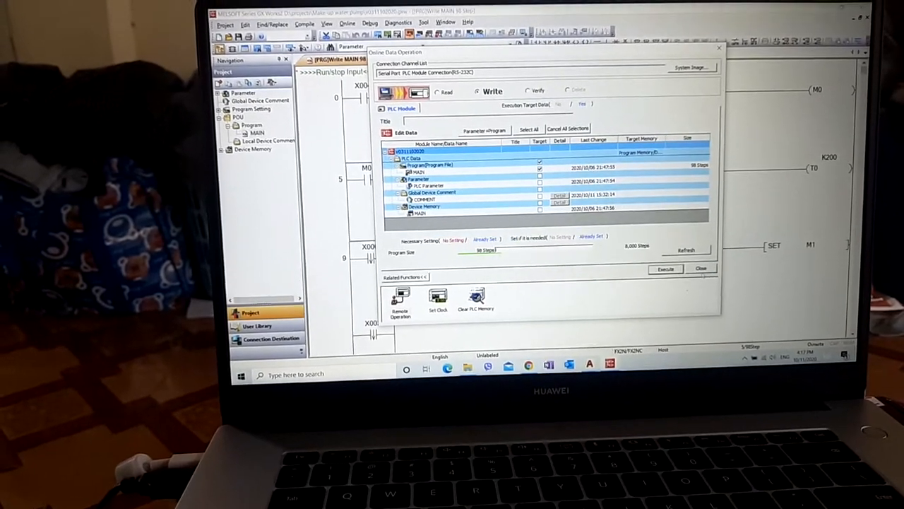
click(700, 268)
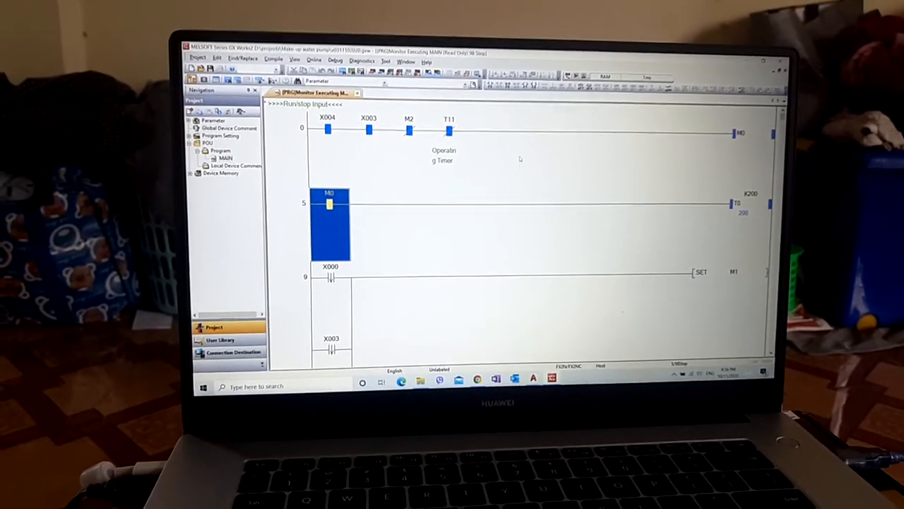
Scroll down the monitored ladder to view the live timer chain rungs T8 to T11
scroll(down, 3)
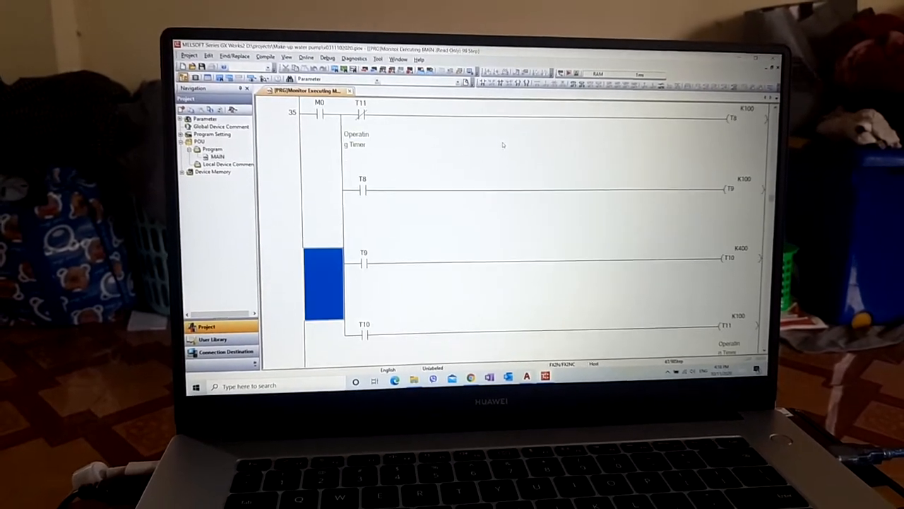